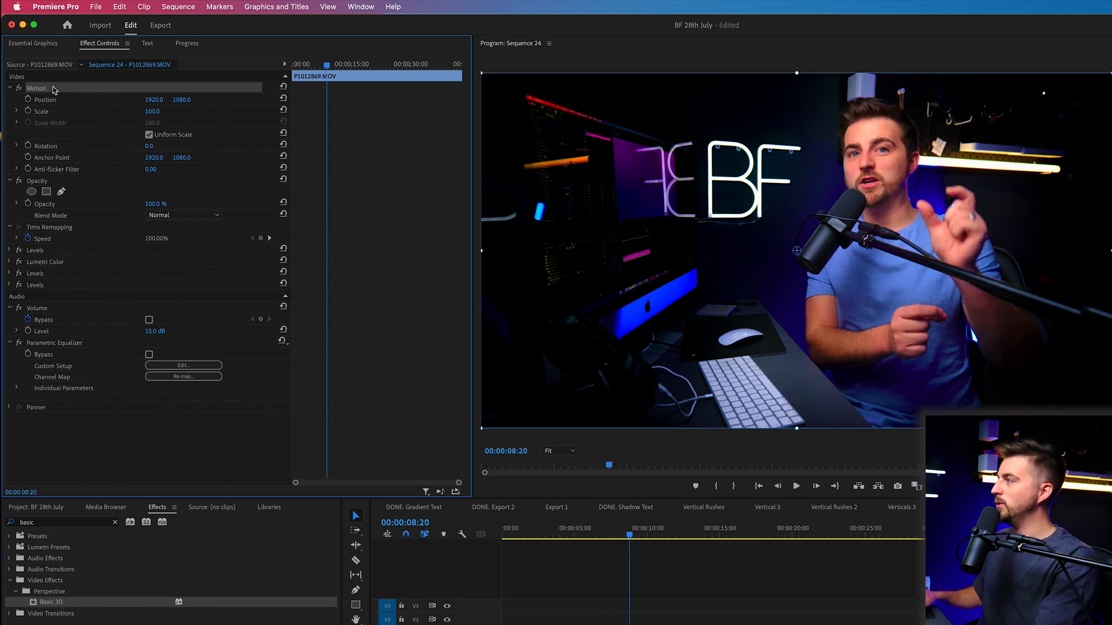
- Set the clip's Motion Scale to 110 and nudge Position to 1853.0, 1106.8
left_click(153, 111)
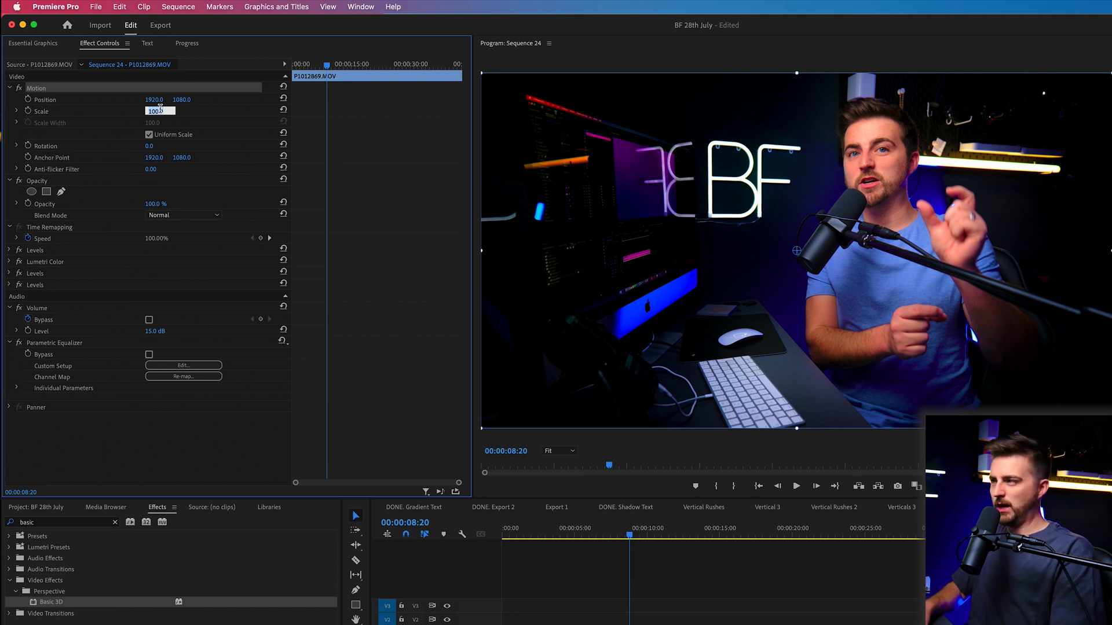
type("11")
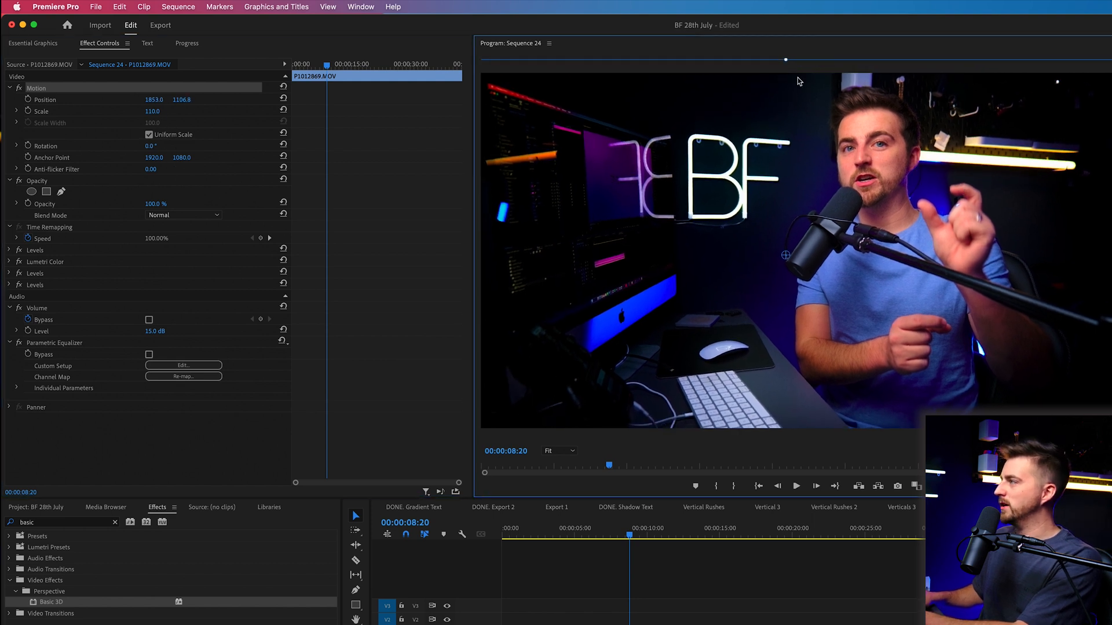
mouse_move(689, 114)
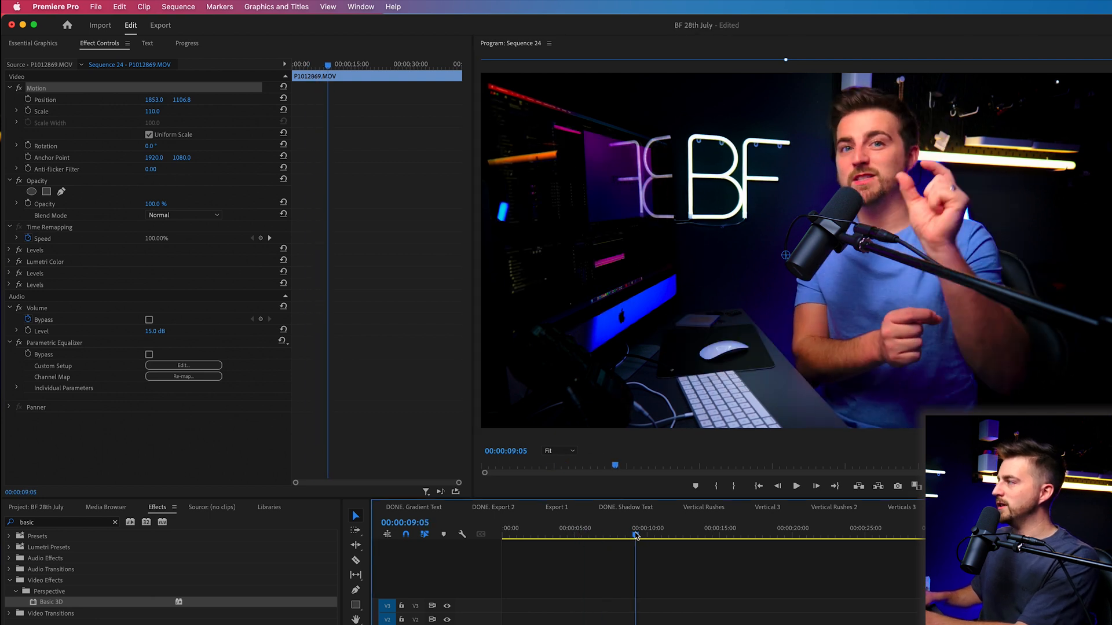
- Add Position and Rotation keyframes around 9 s for a quick shake
left_click_drag(634, 535, 630, 535)
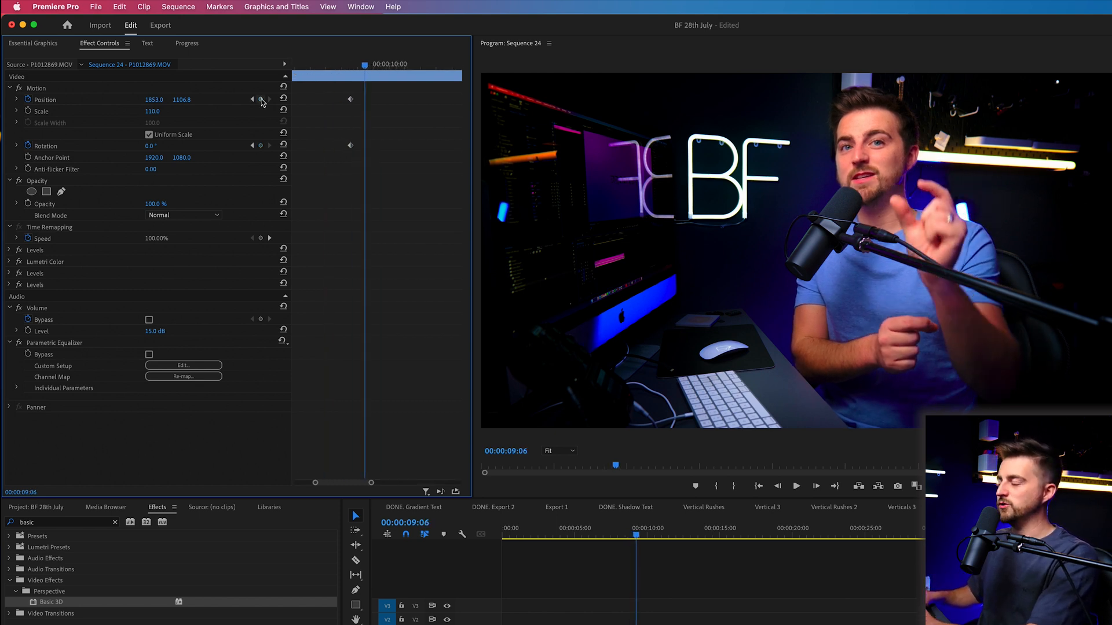
left_click(260, 146)
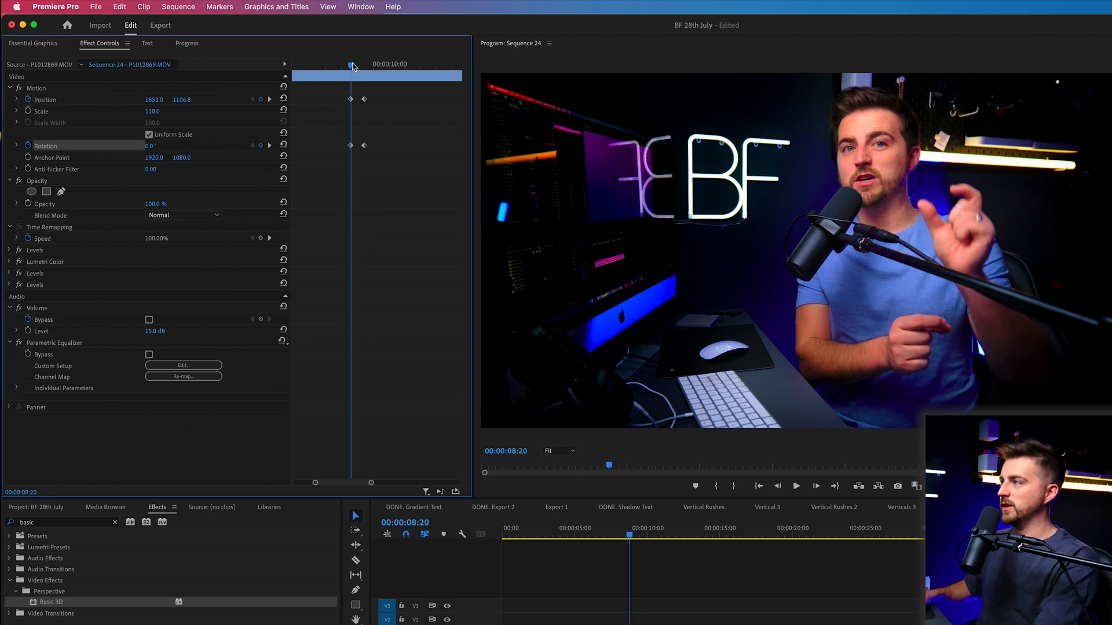
left_click_drag(351, 63, 360, 64)
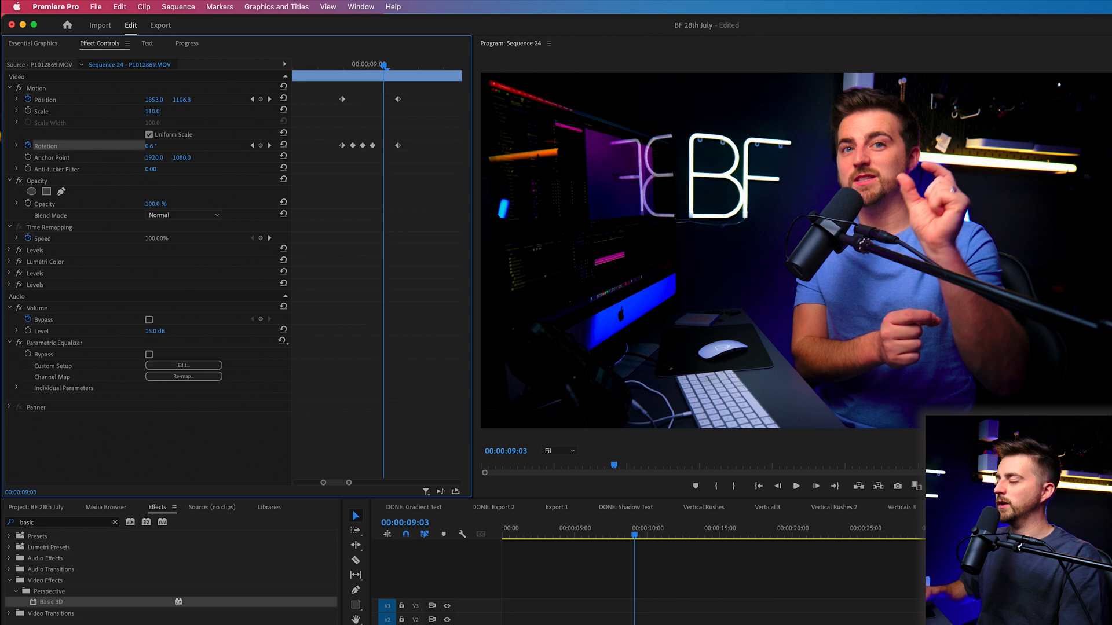
left_click(153, 146)
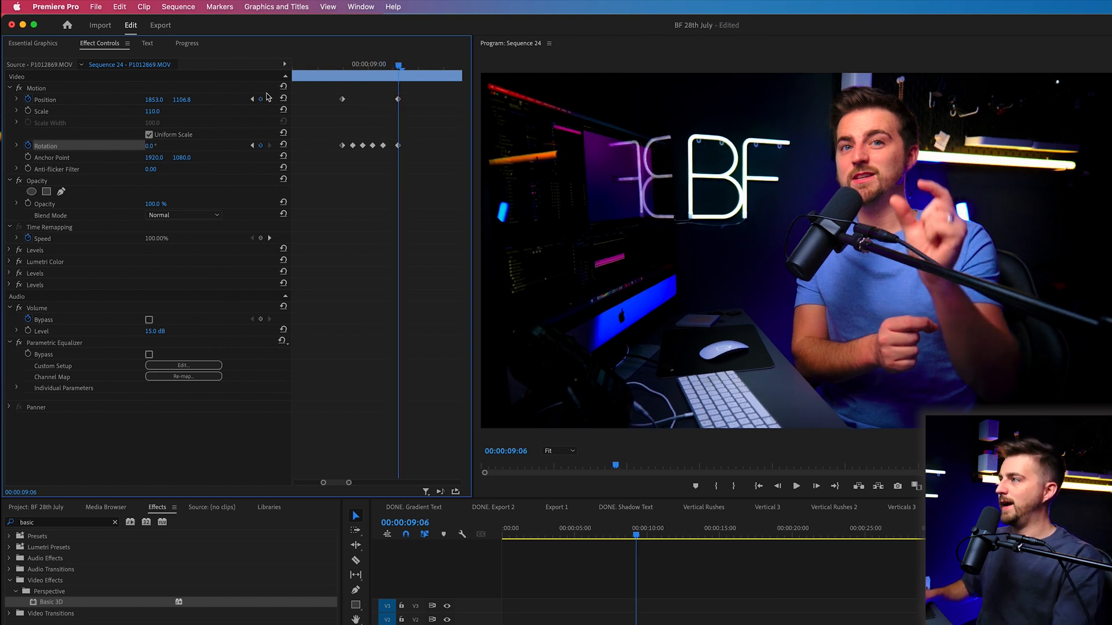
left_click(797, 485)
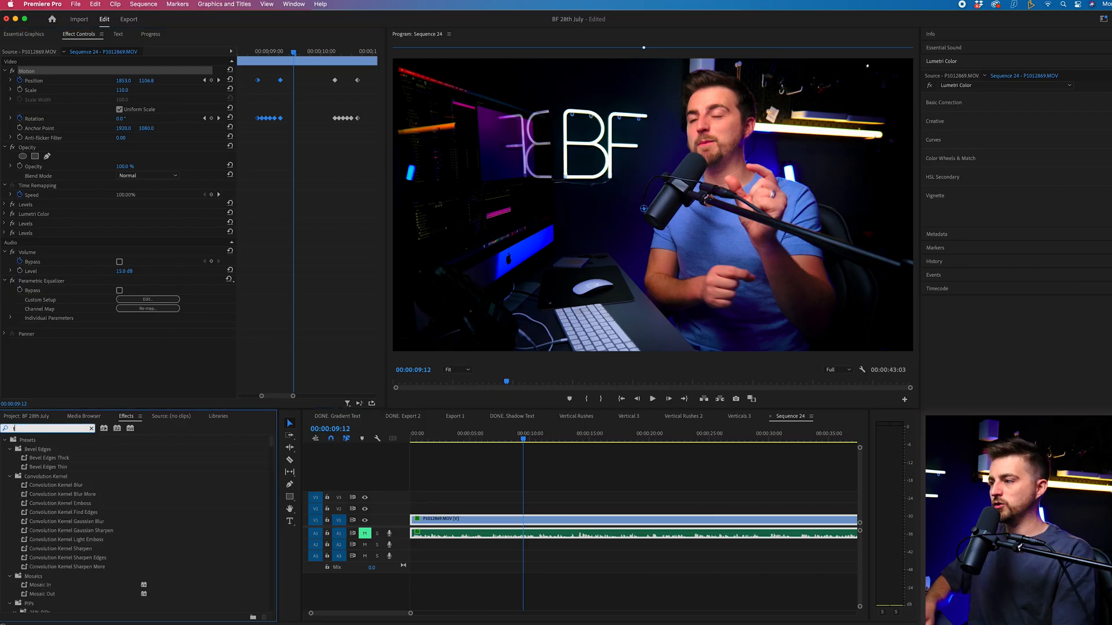
- Find the Transform effect by searching 'trans' and apply it to the clip
type("trans")
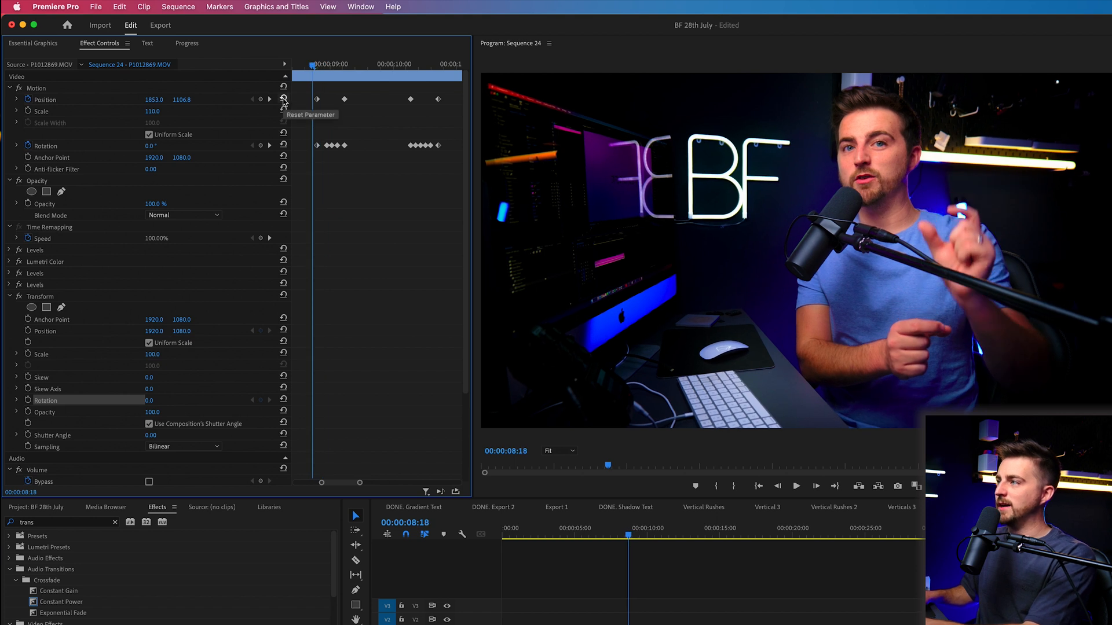
- Reset Motion Position and remove the Rotation keyframes, confirming the warning
left_click(283, 97)
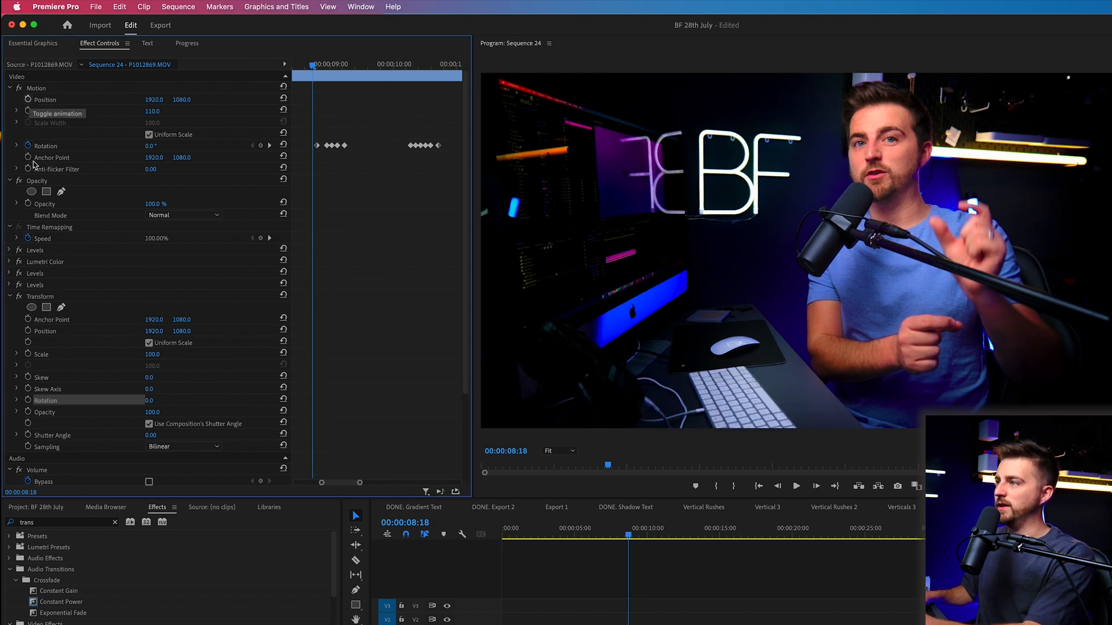
left_click(30, 111)
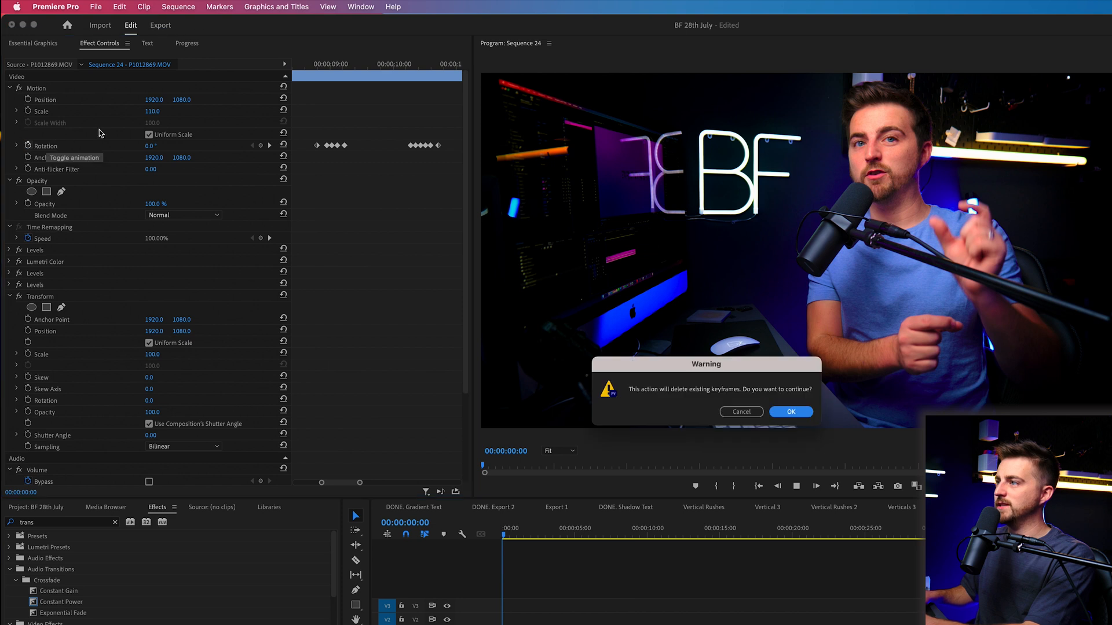
left_click(791, 412)
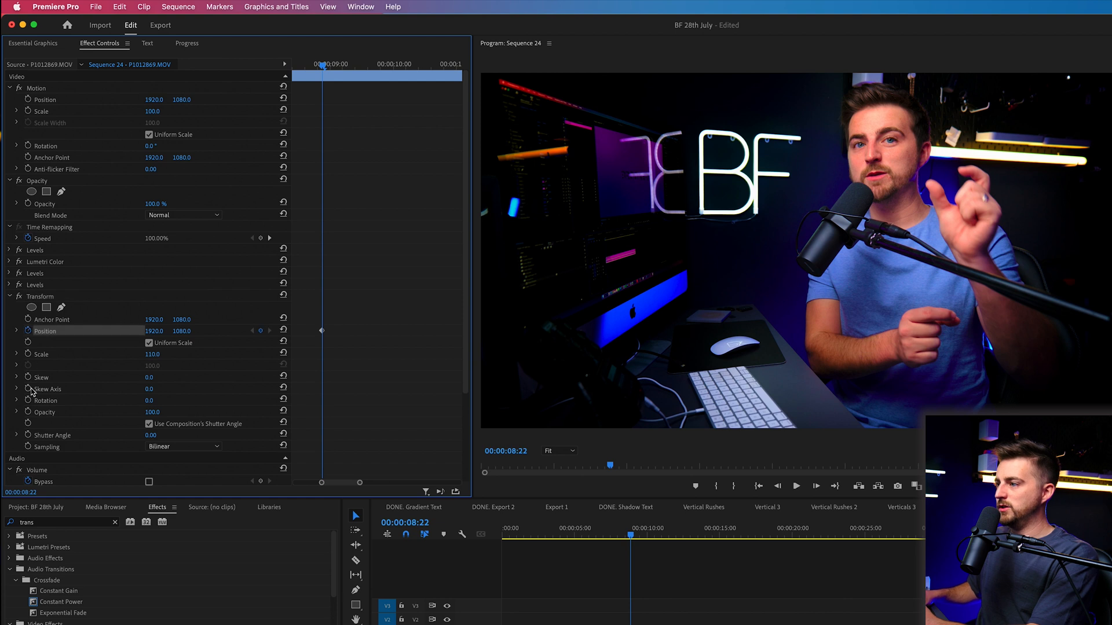
- Keyframe Transform Rotation near 9 s to rebuild the shake on the effect
left_click(326, 65)
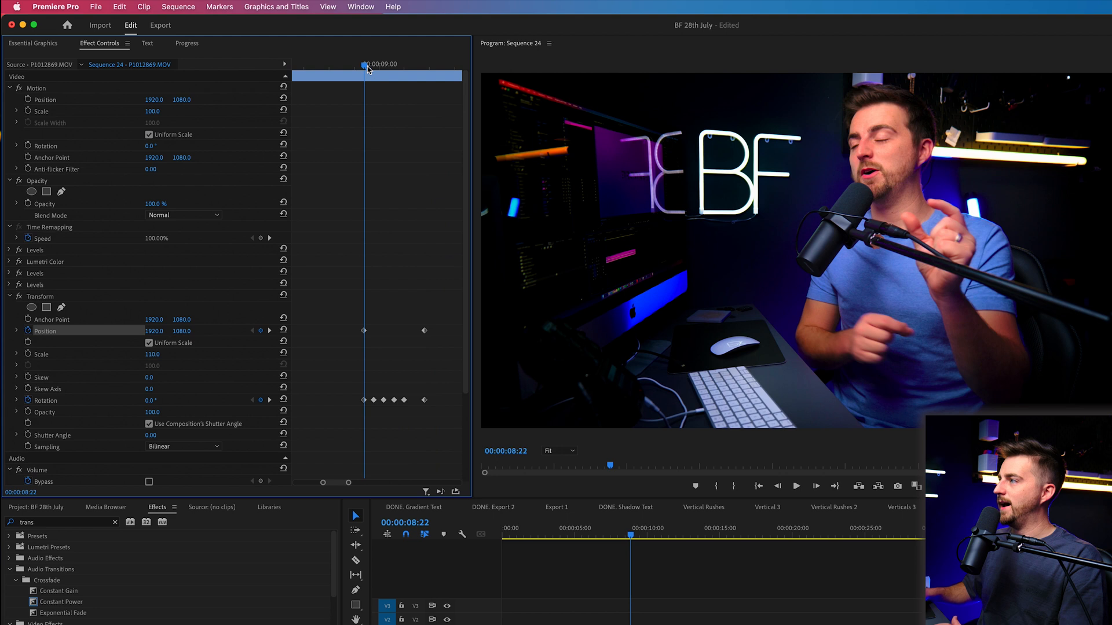
left_click(797, 485)
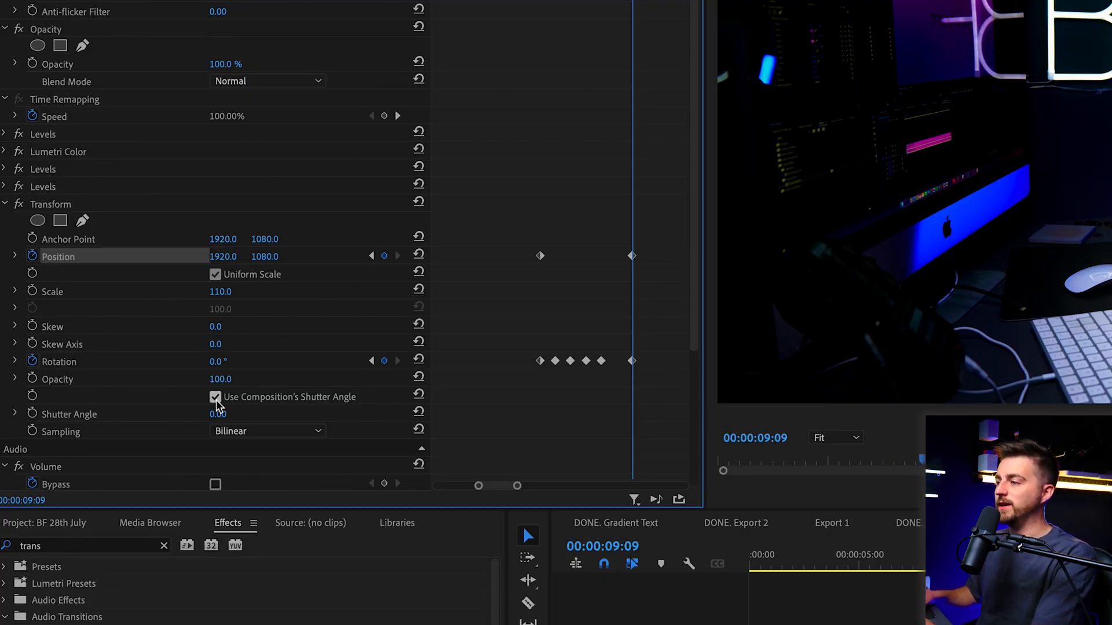
- Disable 'Use Composition's Shutter Angle' and set Transform's Shutter Angle to 360
left_click(215, 398)
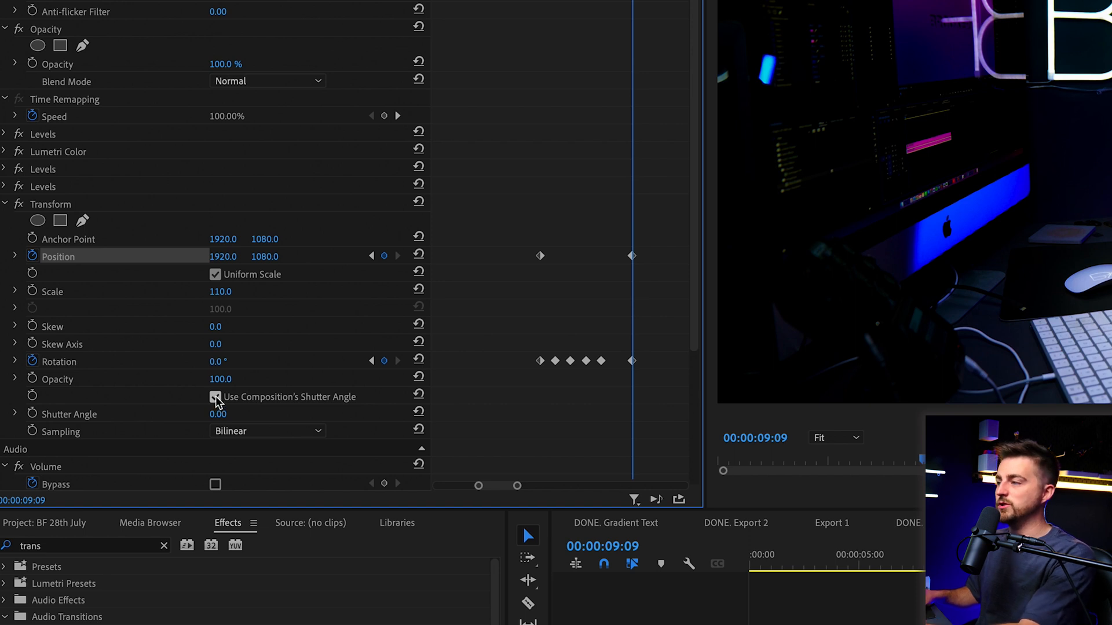
left_click(216, 397)
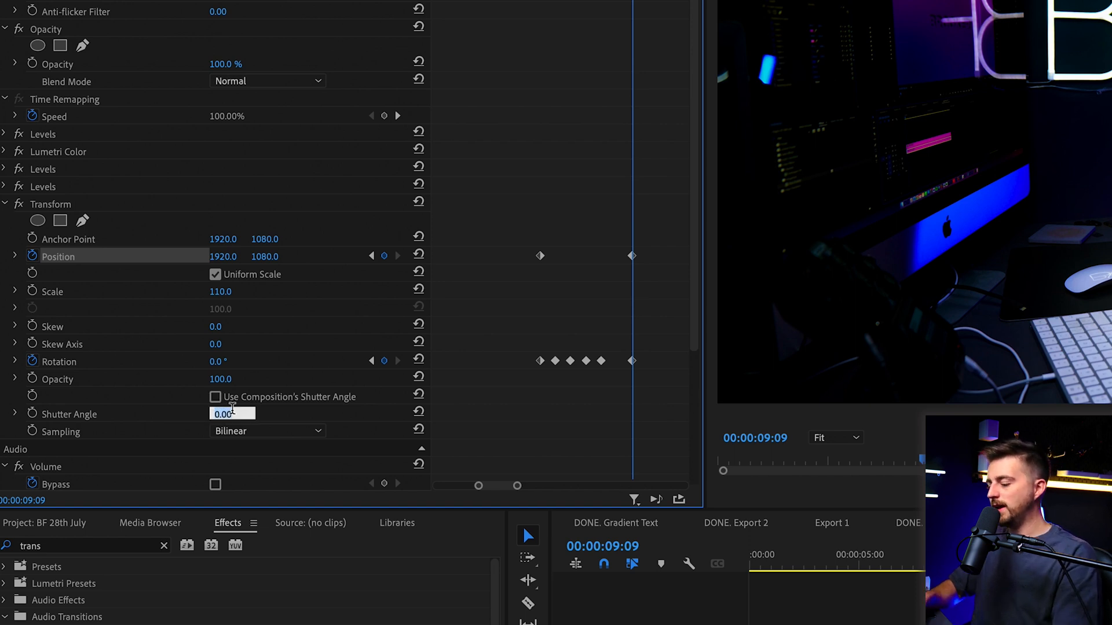
type("36")
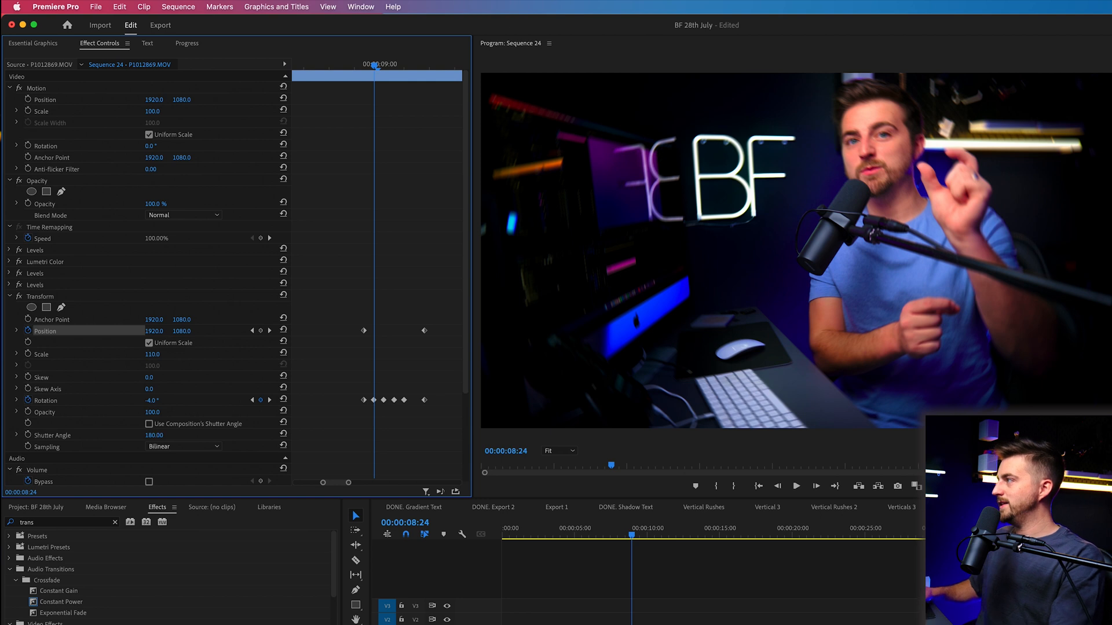
left_click(797, 486)
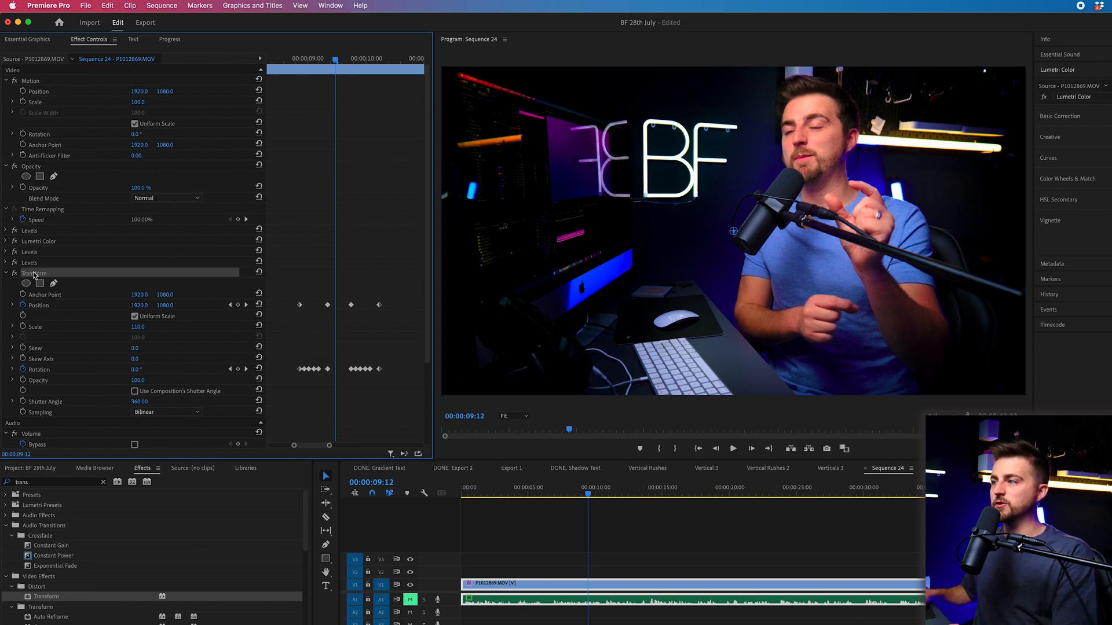
mouse_move(786, 473)
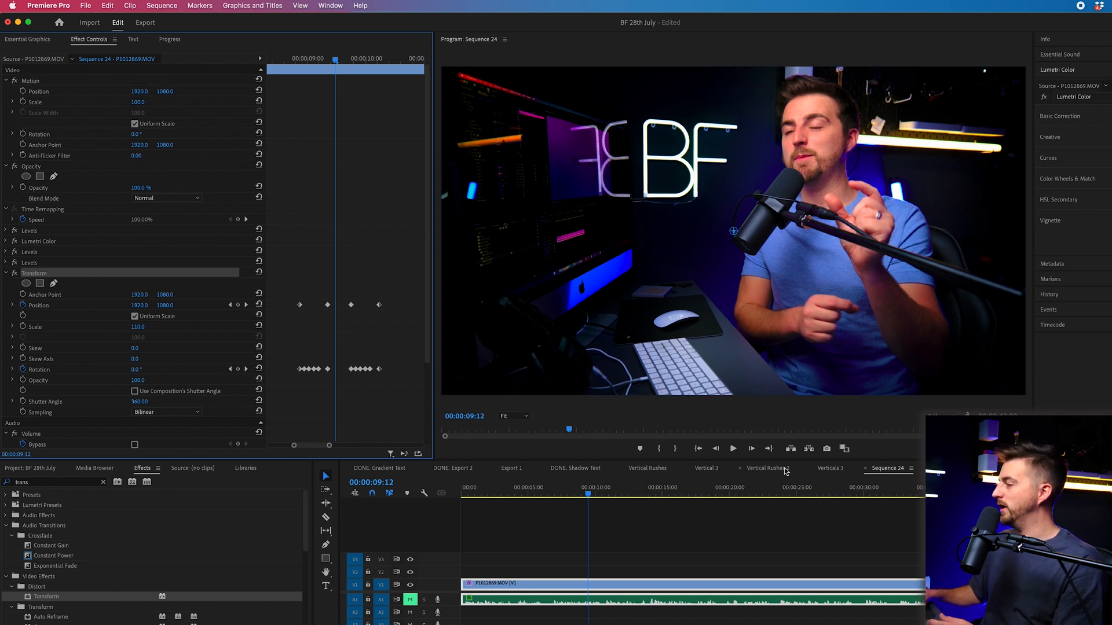
- Paste the Transform shake onto the Vertical Rushes 2 clip and scrub to check it
left_click(767, 467)
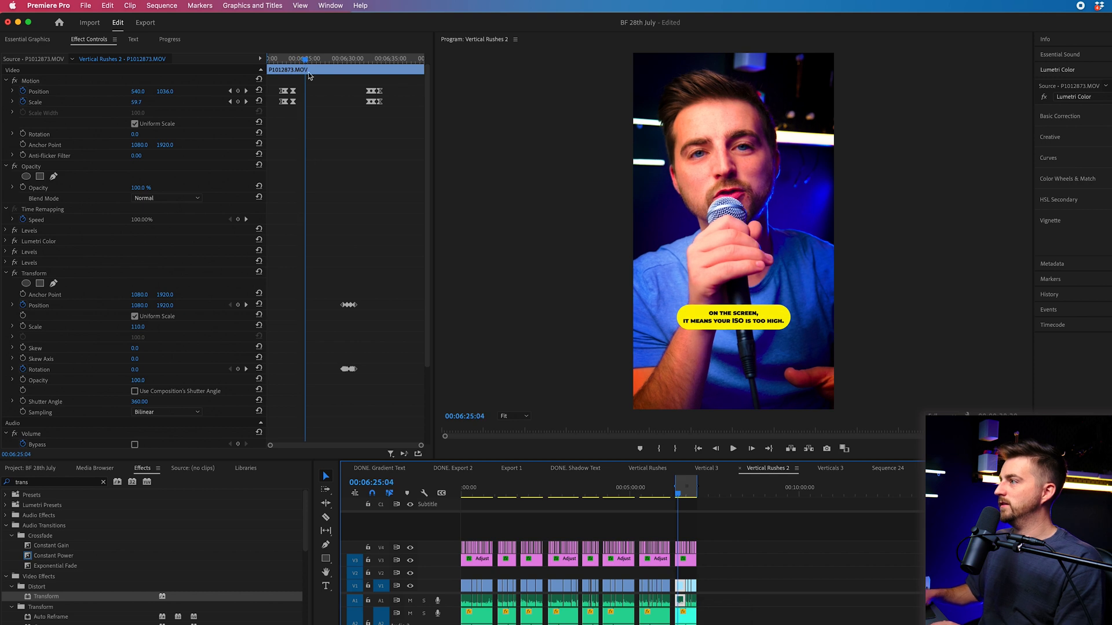
left_click(732, 449)
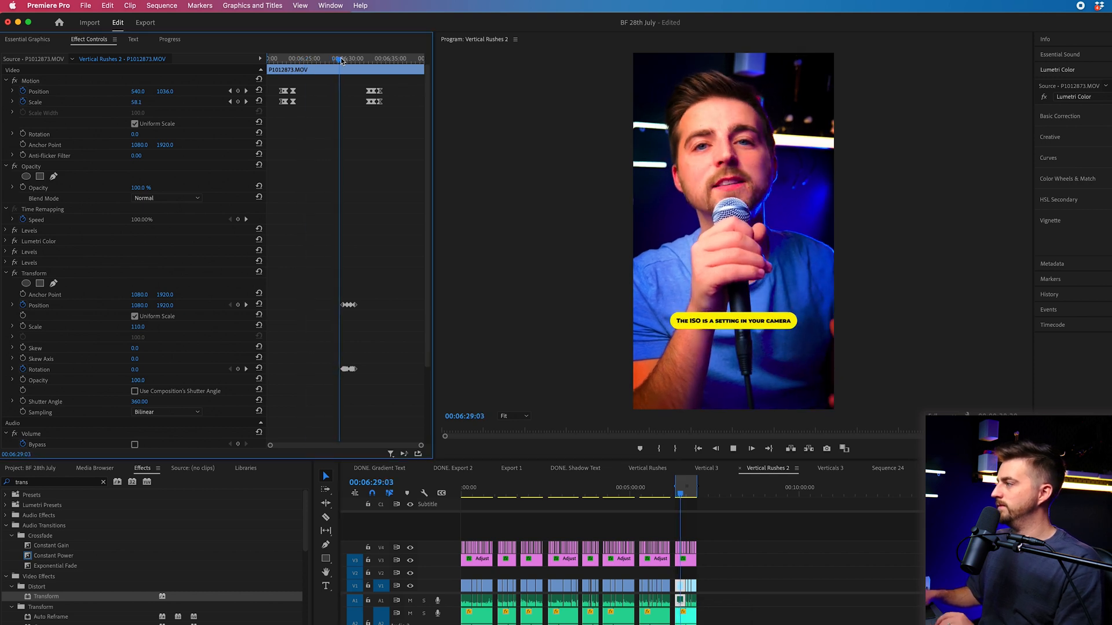
left_click(346, 60)
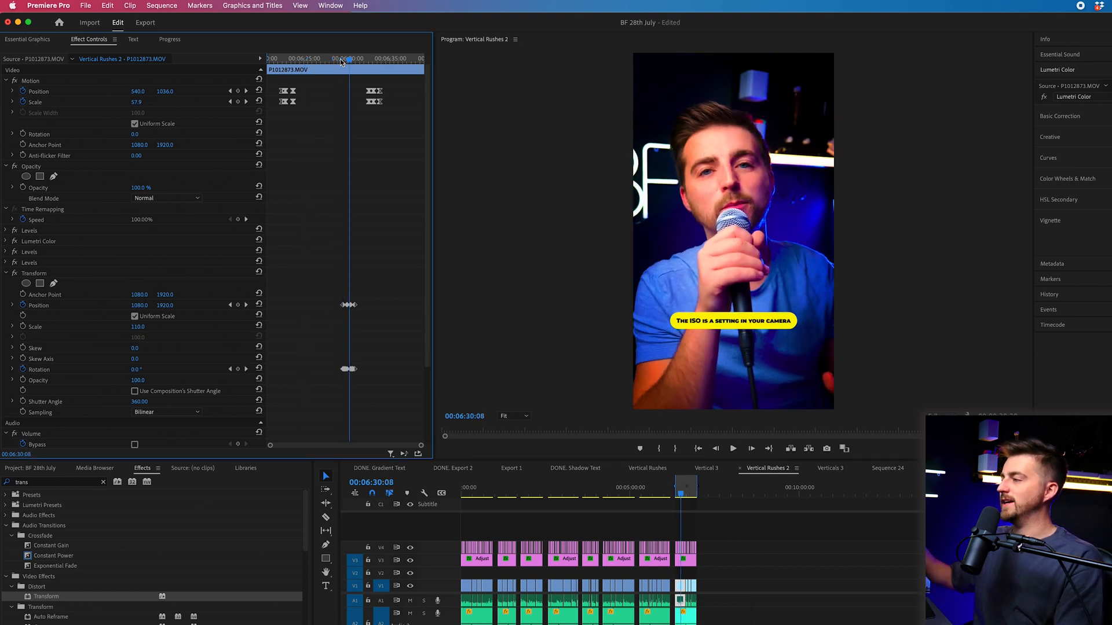